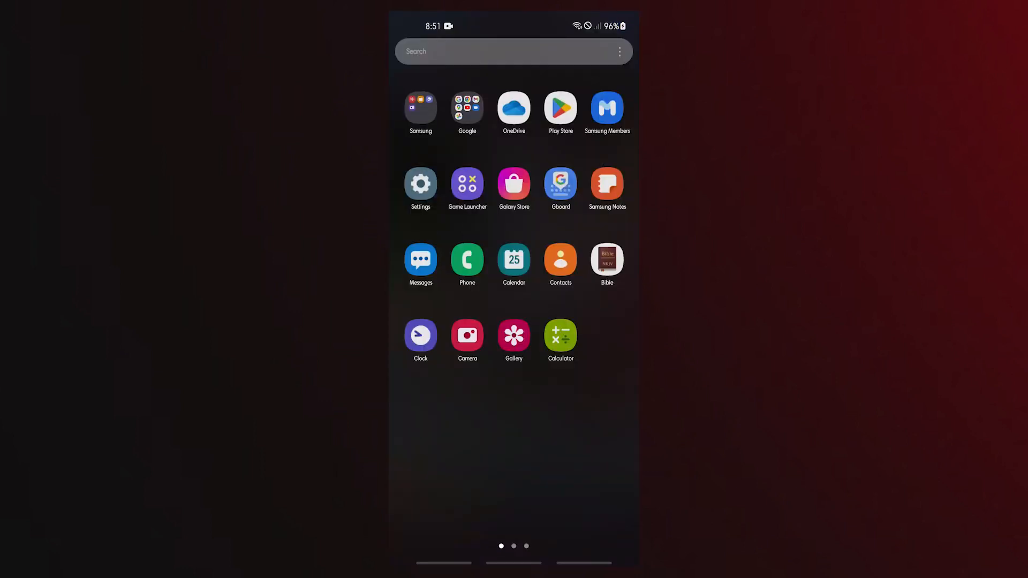
Step: Search the Settings Apps list for "web" to find Android System WebView
click(420, 183)
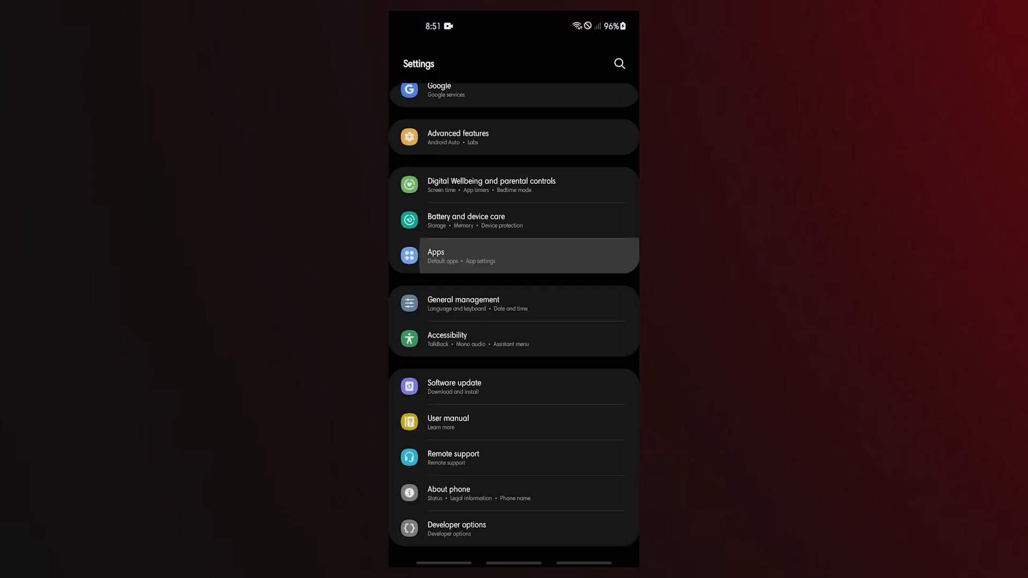
click(514, 255)
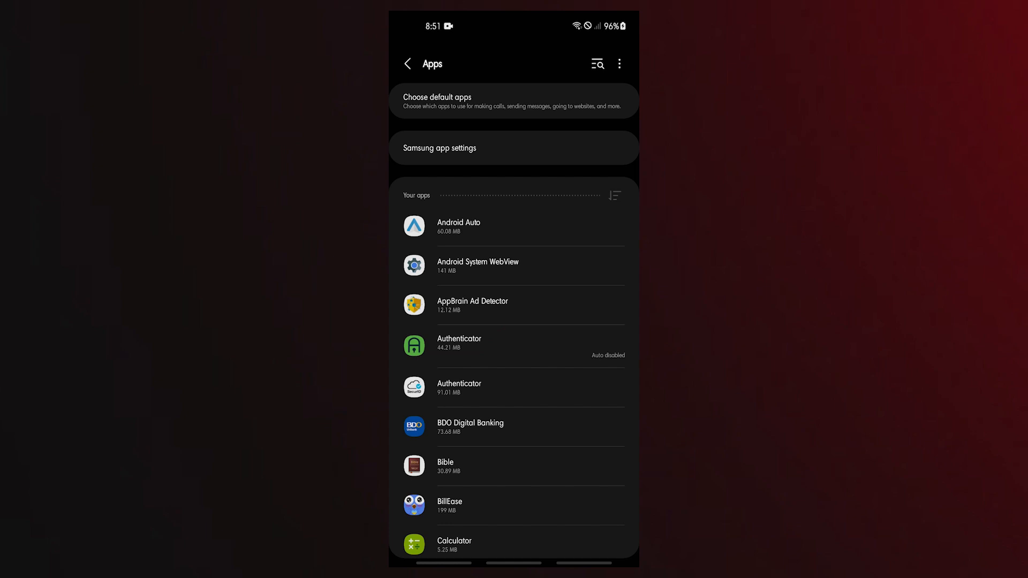
click(613, 195)
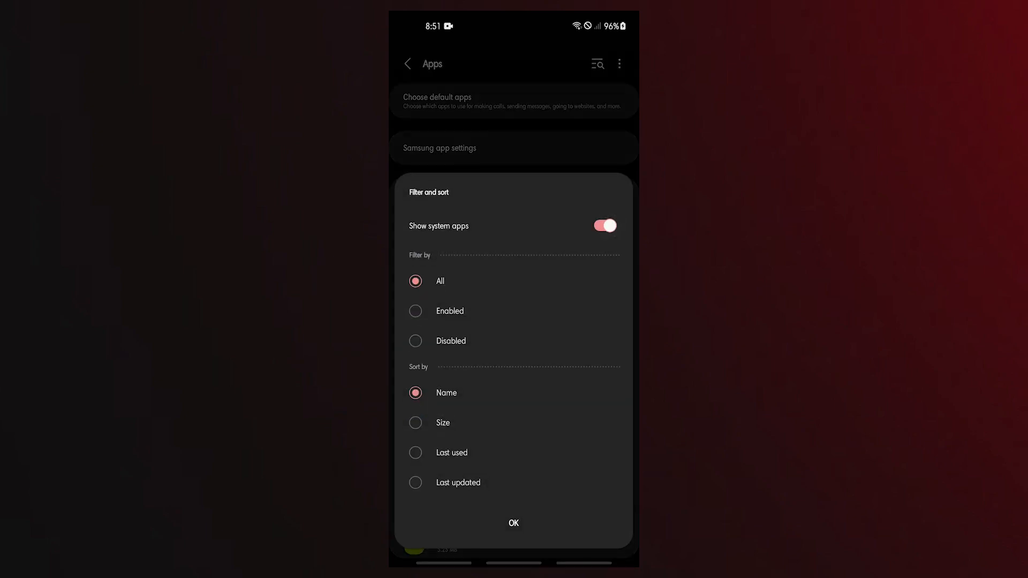
text(web)
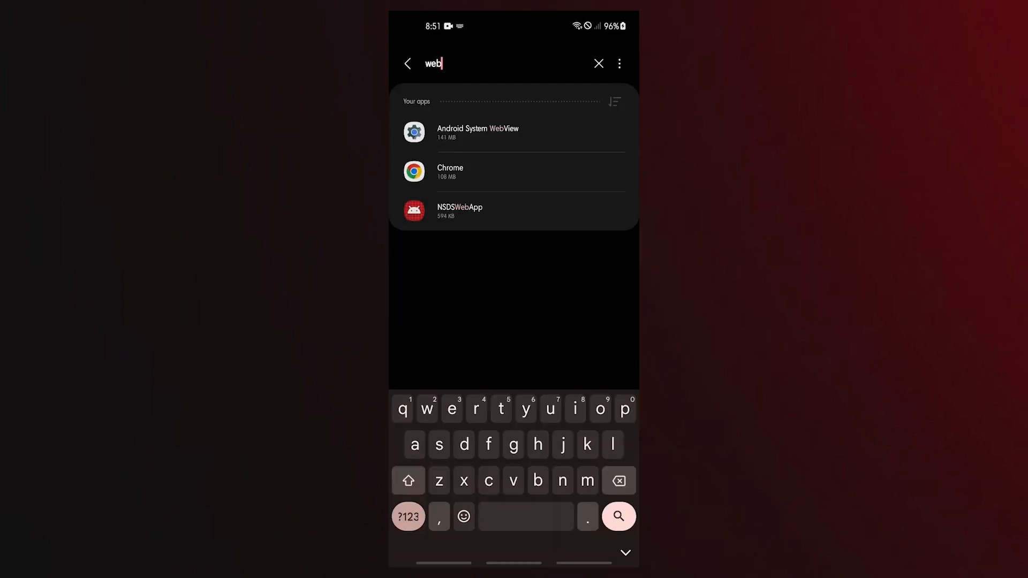
Step: Open Android System WebView's App info and request Force stop
click(513, 131)
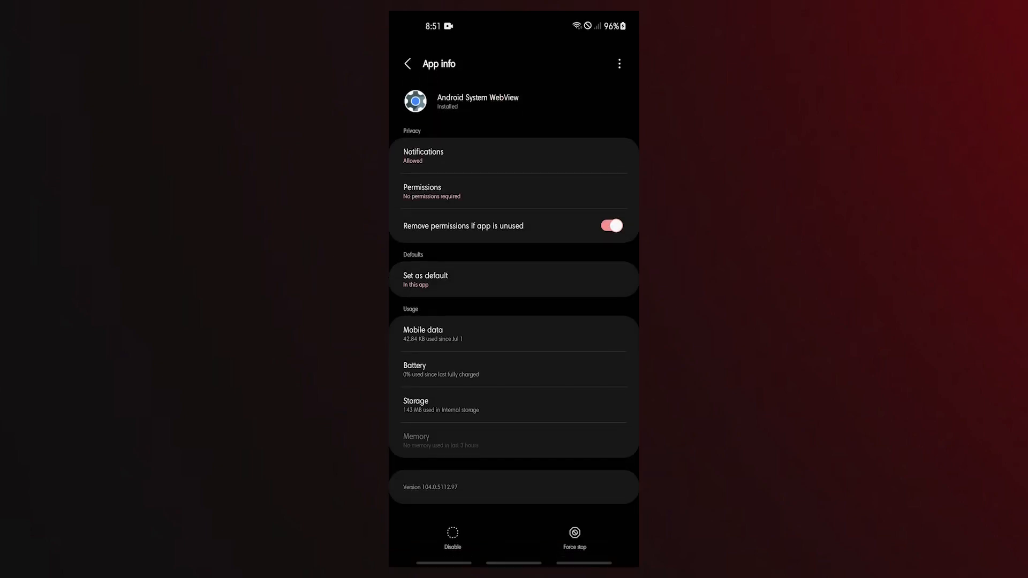
click(574, 538)
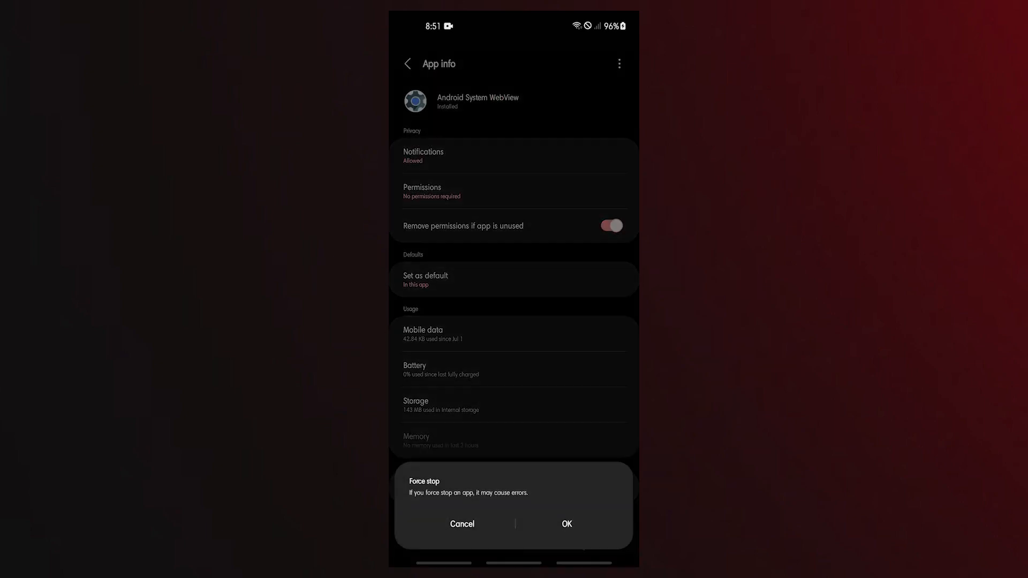